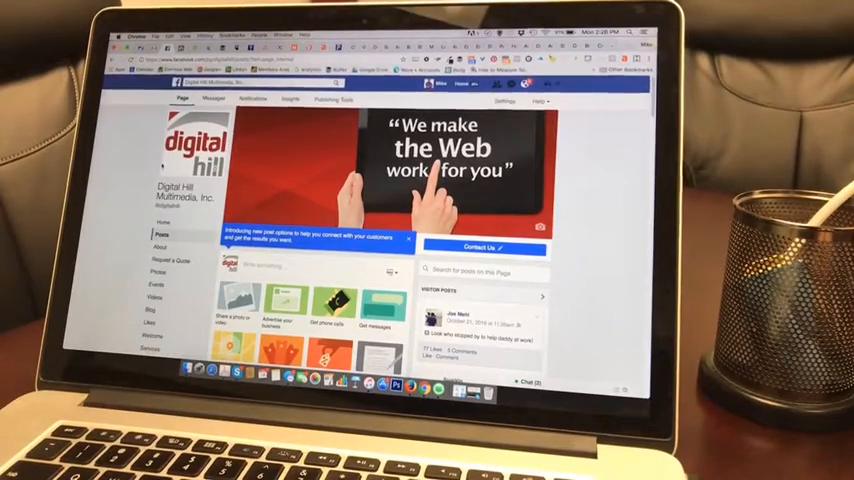
Scroll through the Digital Hill live preview showing the webcam feed and demo description.
scroll(down, 3)
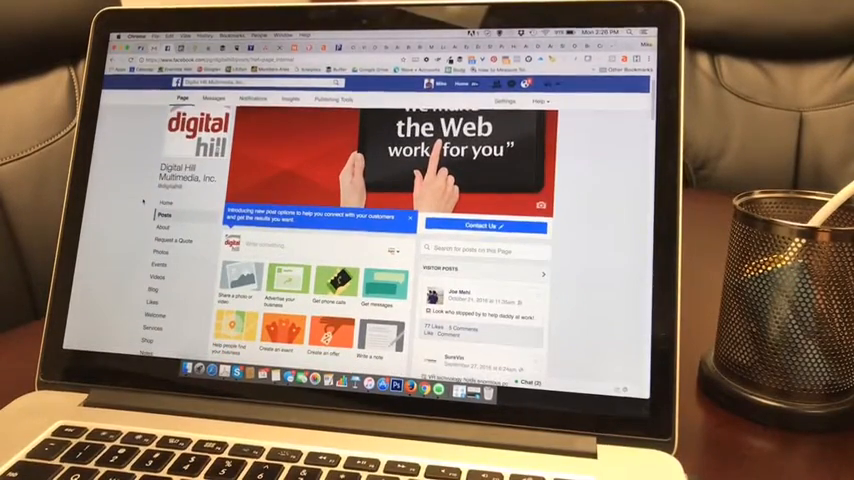
scroll(down, 3)
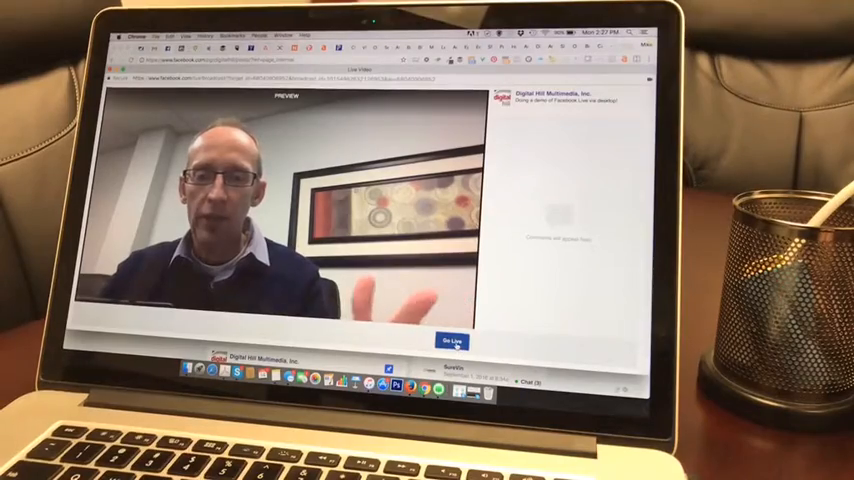
Start the Go Live countdown for the Digital Hill Multimedia broadcast.
click(452, 342)
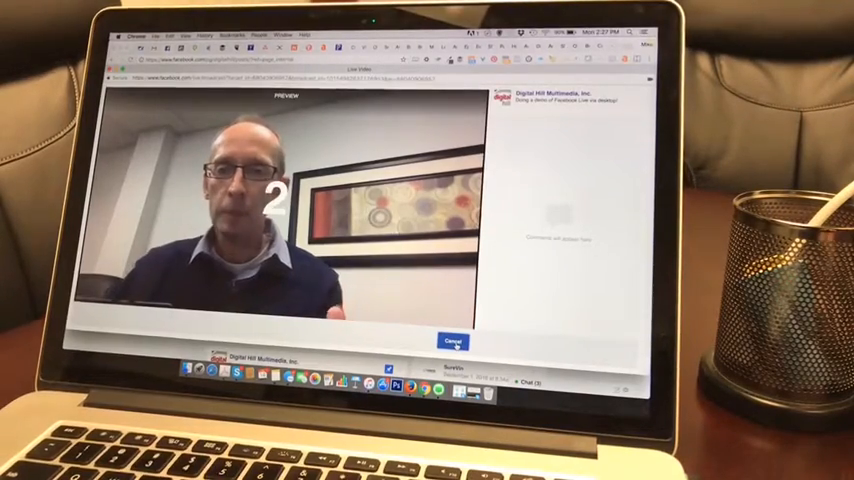